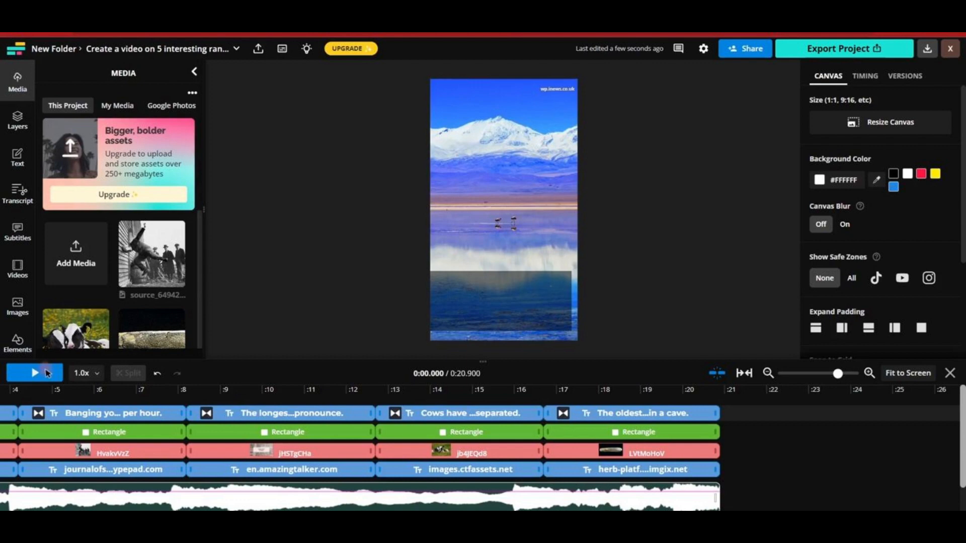
Step: Open Kapwing's new-project page from the Chrome shortcut
left_click(34, 372)
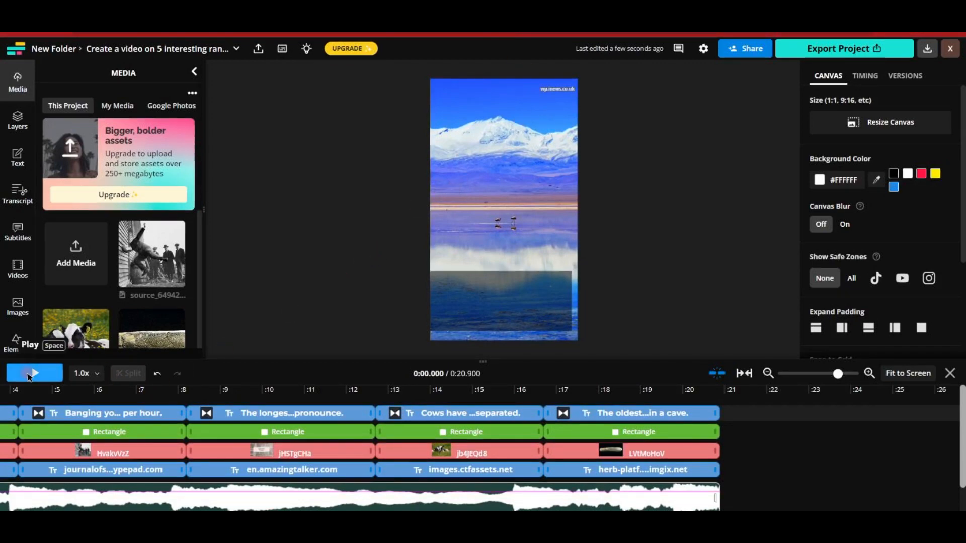
left_click(33, 373)
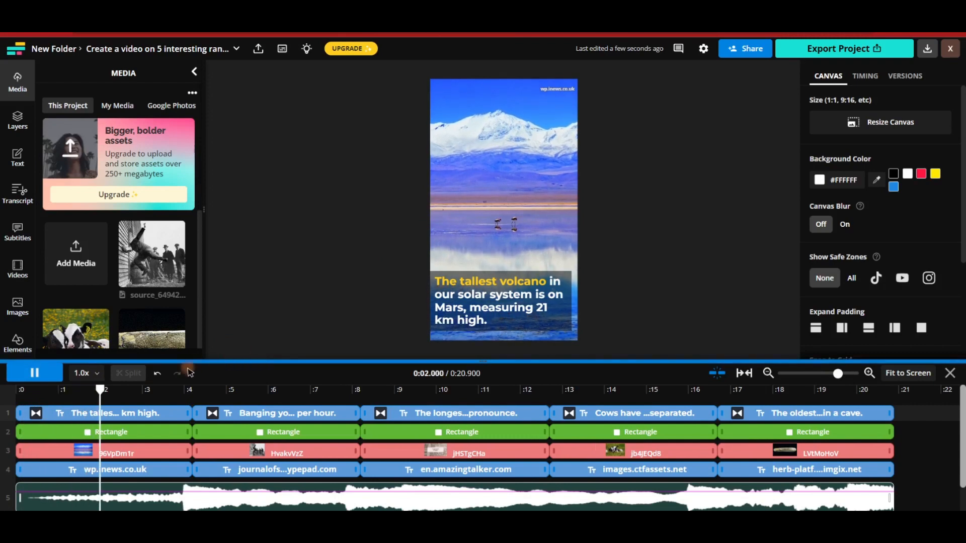
left_click(35, 372)
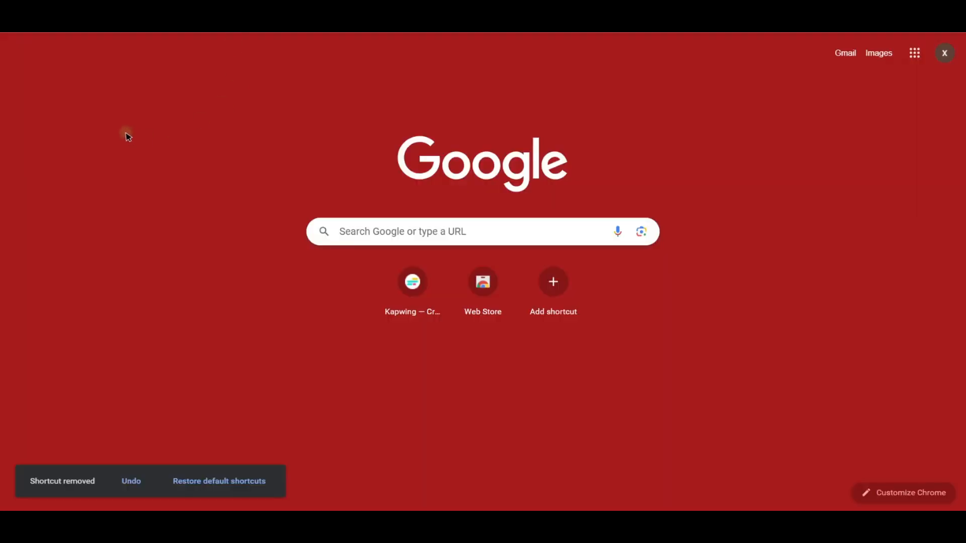
mouse_move(119, 125)
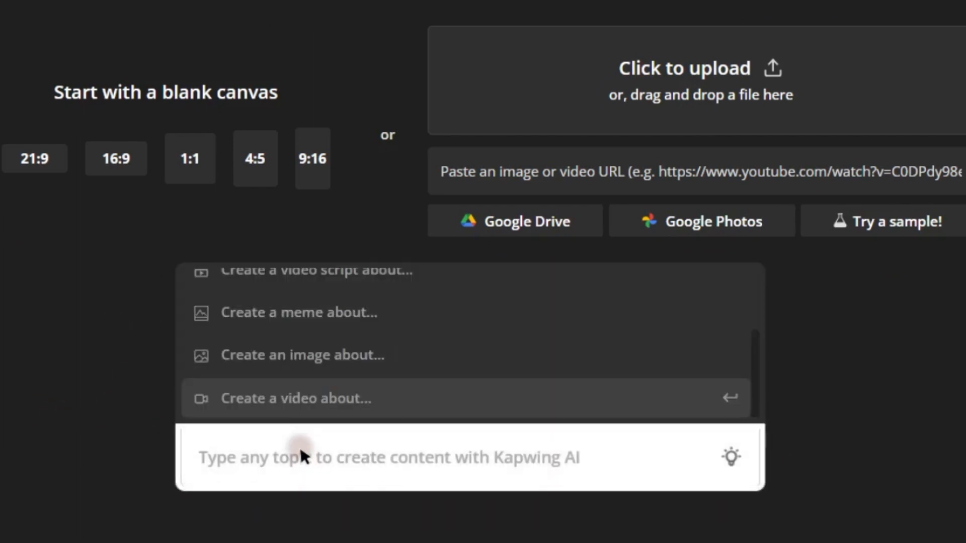
Step: Enter the prompt "Create a video on 5 interesting random facts." keeping 9:16 and Classic Dark
type("Create a video on 5 interesting random facts.")
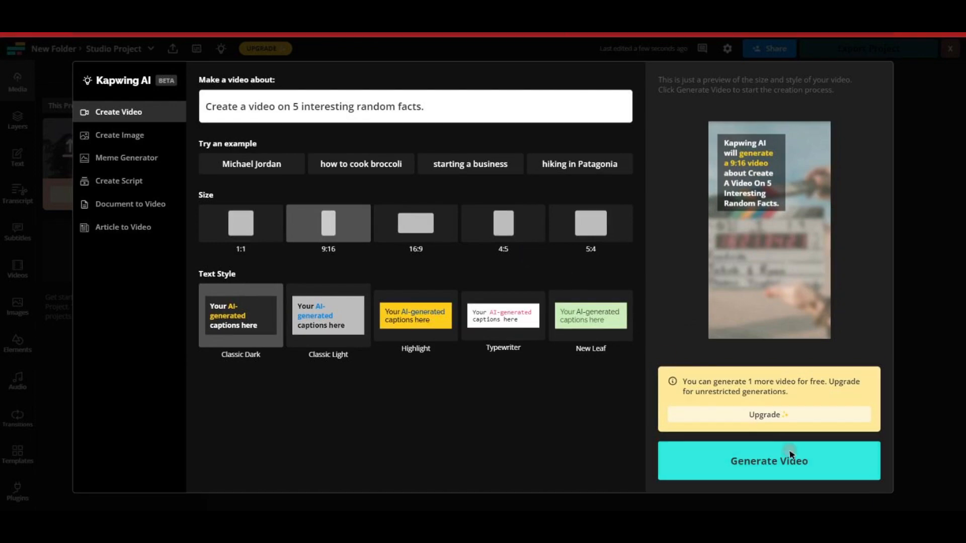
Step: Generate the five-facts video project from the prompt
left_click(768, 461)
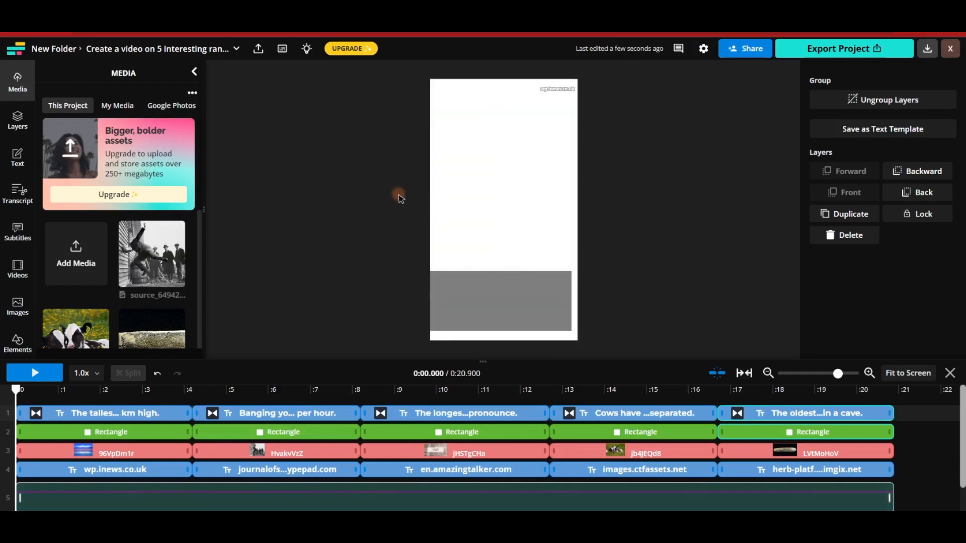
left_click(35, 372)
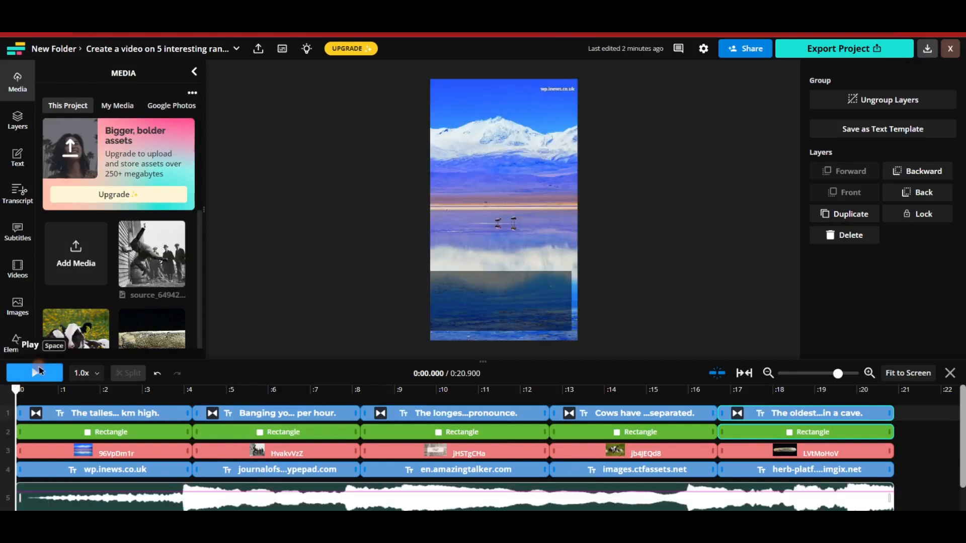
left_click(34, 372)
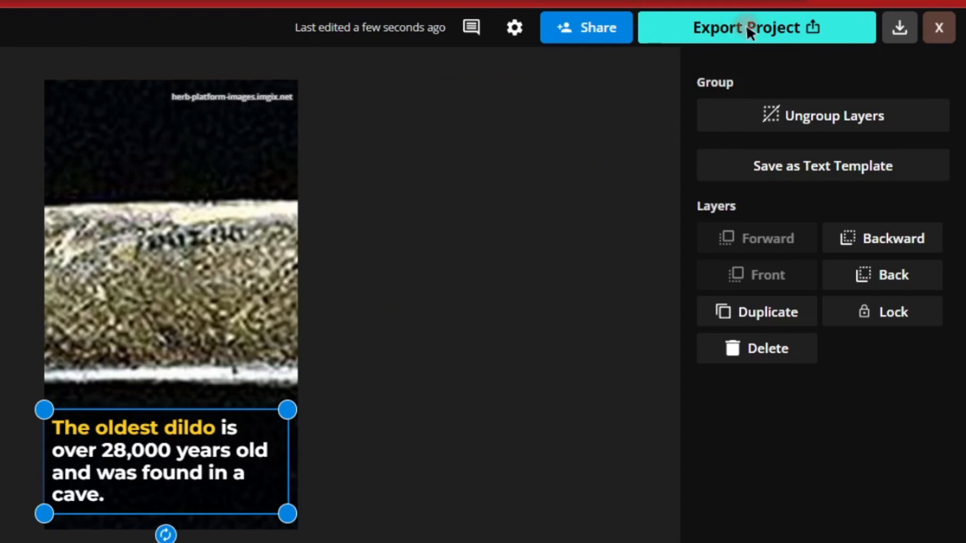
Step: Bring up the export settings for the finished facts video
left_click(744, 27)
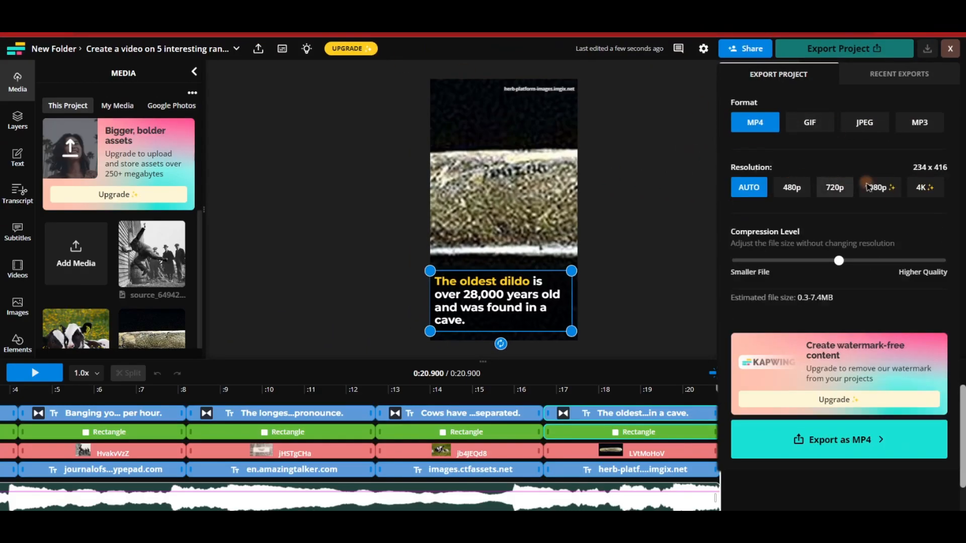